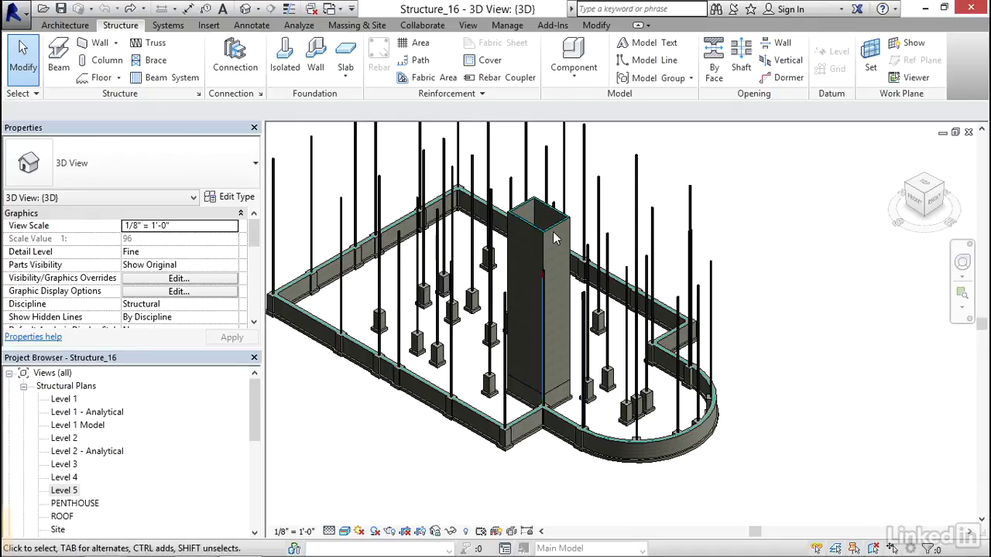
- Open the Level 1 structural plan and start a Shaft opening sketch
{"action": "left_click", "coordinate": [530, 232]}
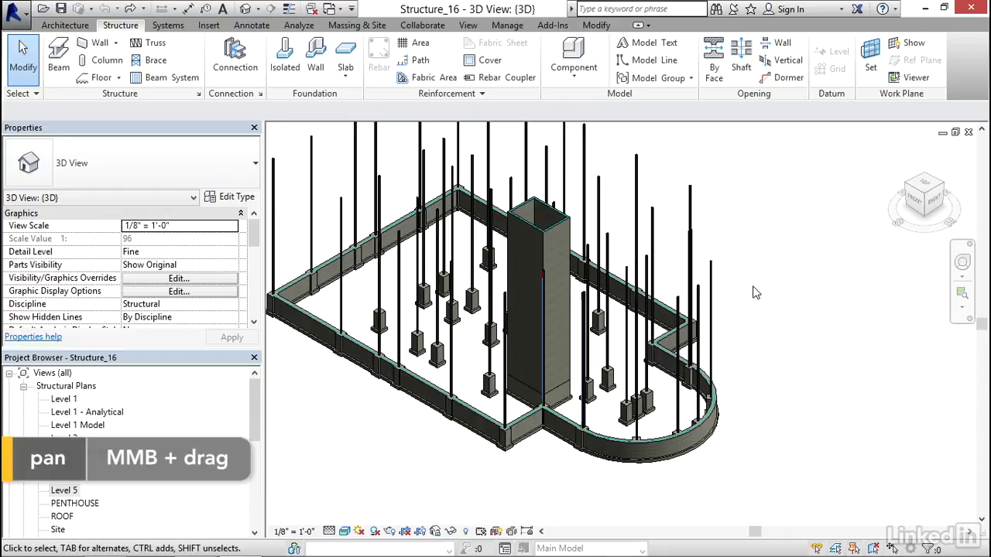
{"action": "mouse_move", "coordinate": [550, 378]}
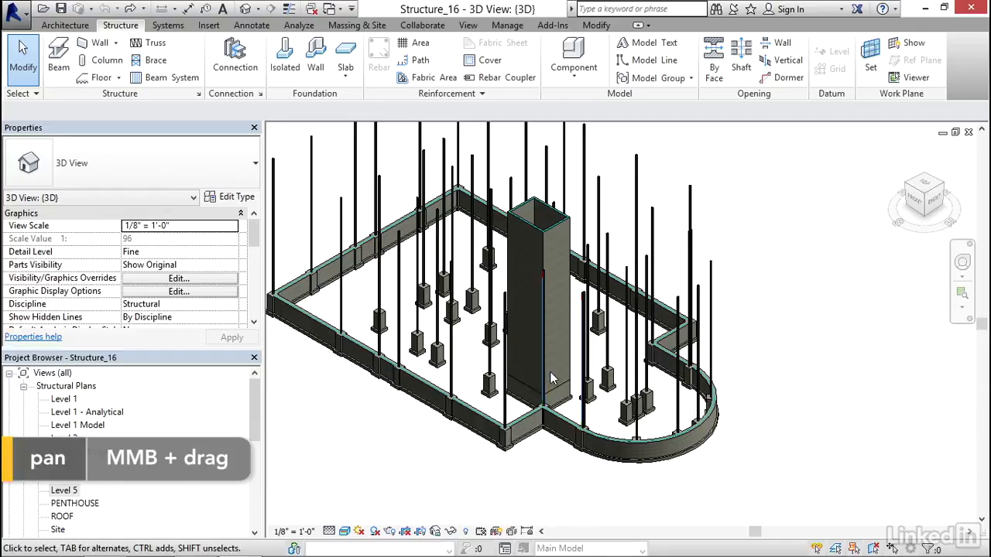
{"action": "left_click", "coordinate": [419, 299]}
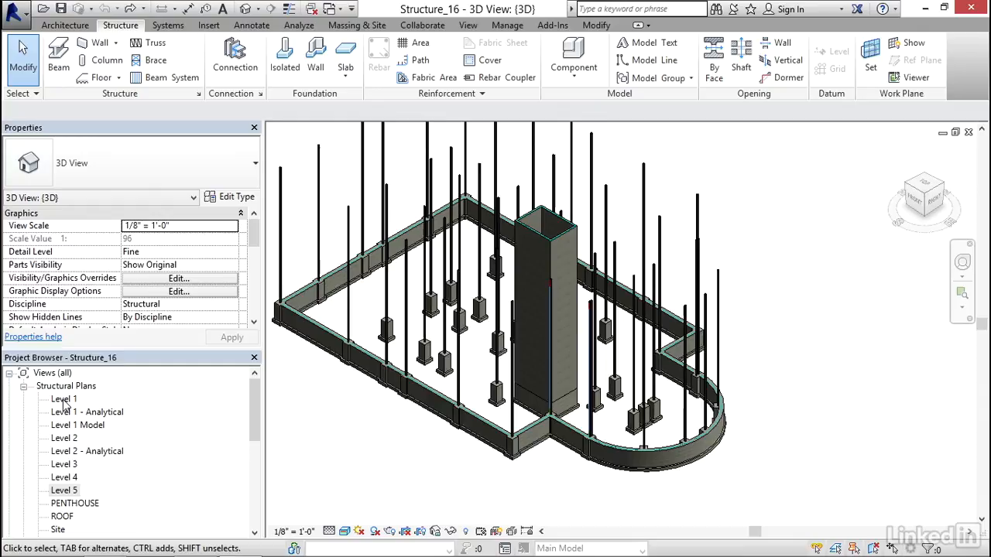
{"action": "double_click", "coordinate": [63, 399]}
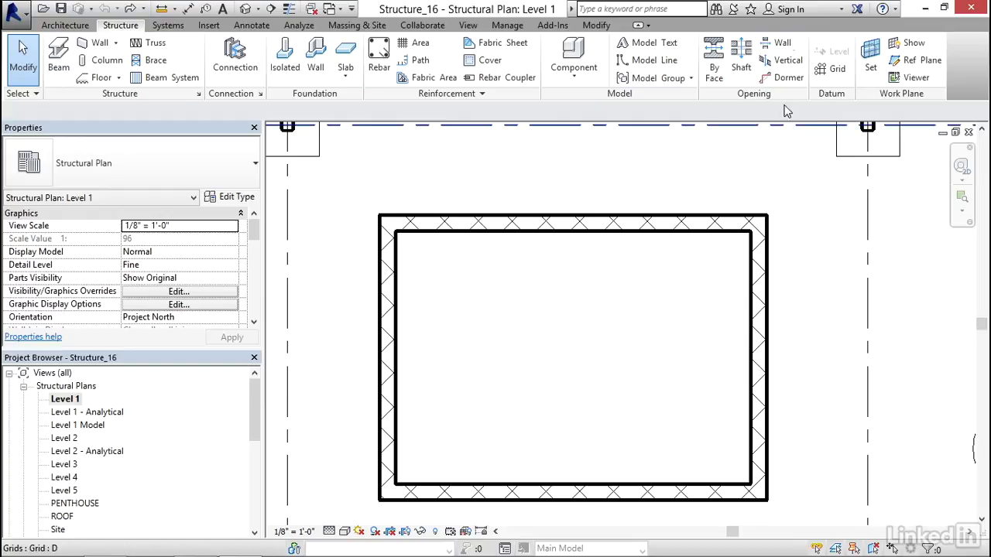
{"action": "mouse_move", "coordinate": [739, 50]}
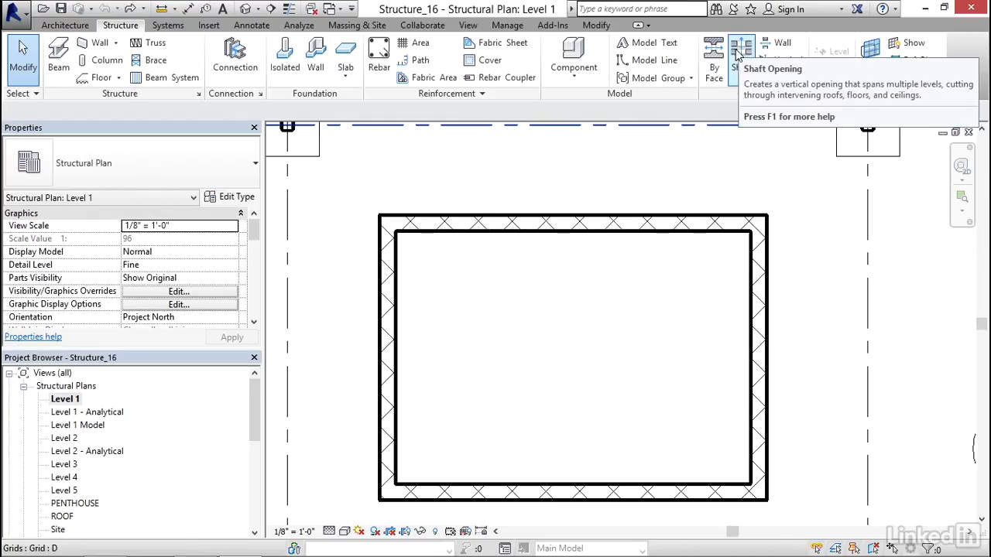
{"action": "mouse_move", "coordinate": [740, 49]}
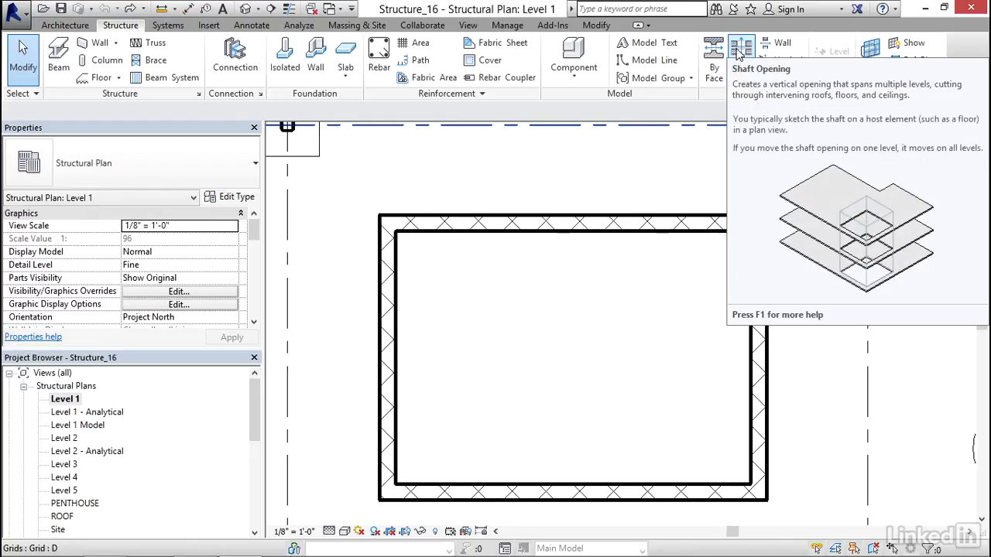
{"action": "left_click", "coordinate": [739, 48]}
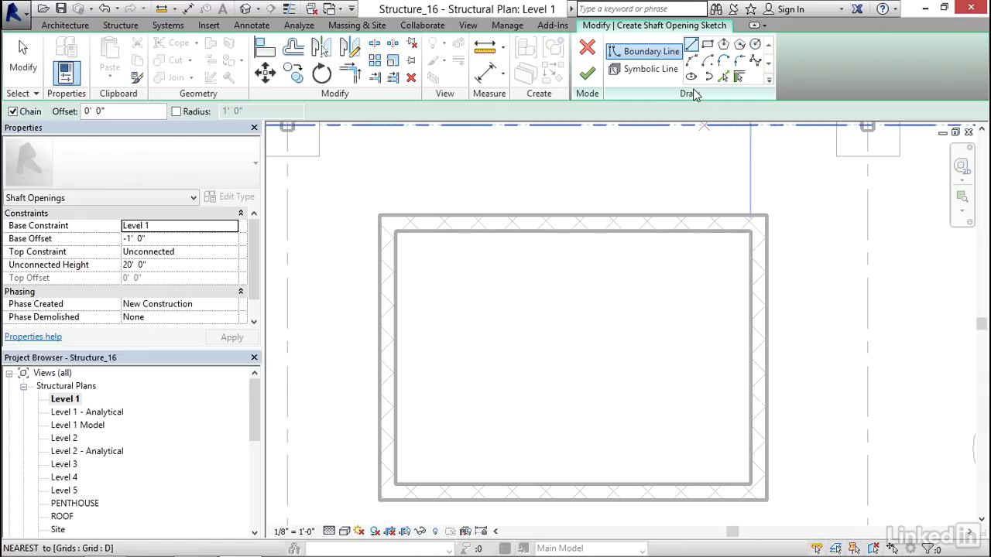
{"action": "mouse_move", "coordinate": [740, 76]}
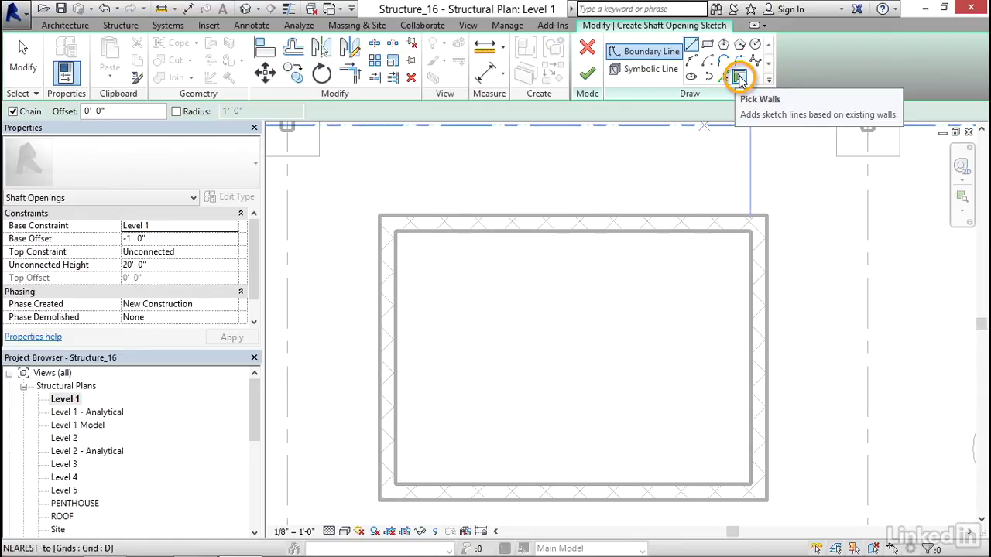
{"action": "mouse_move", "coordinate": [741, 77]}
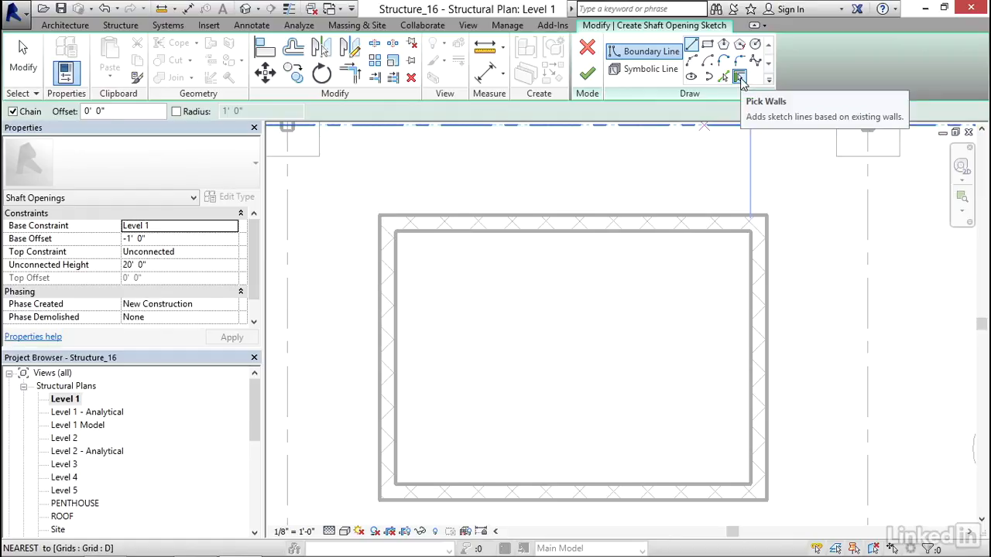
- Use Pick Walls for the boundary and select the offset value to set it to 0'0"
{"action": "left_click", "coordinate": [745, 75]}
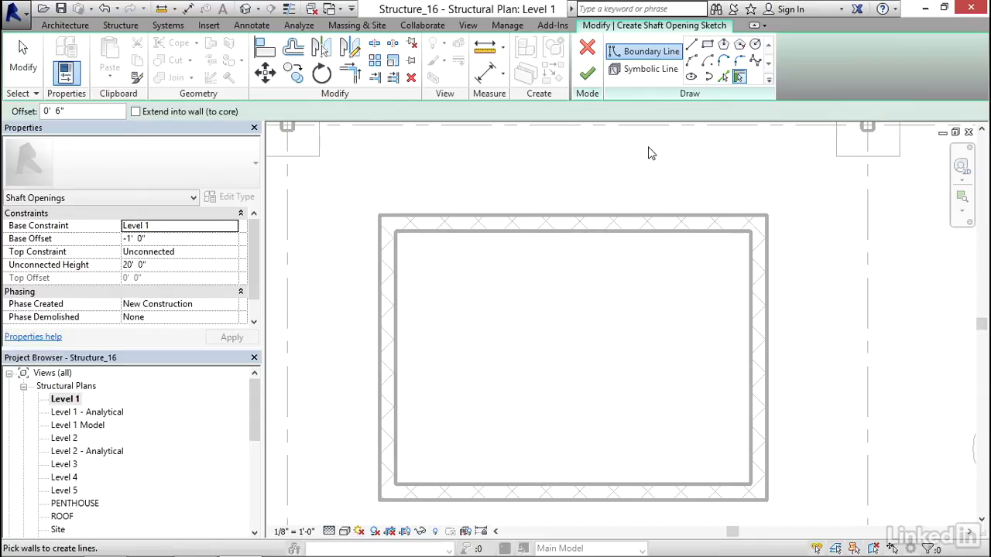
{"action": "triple_click", "coordinate": [81, 111]}
{"action": "type", "text": "0"}
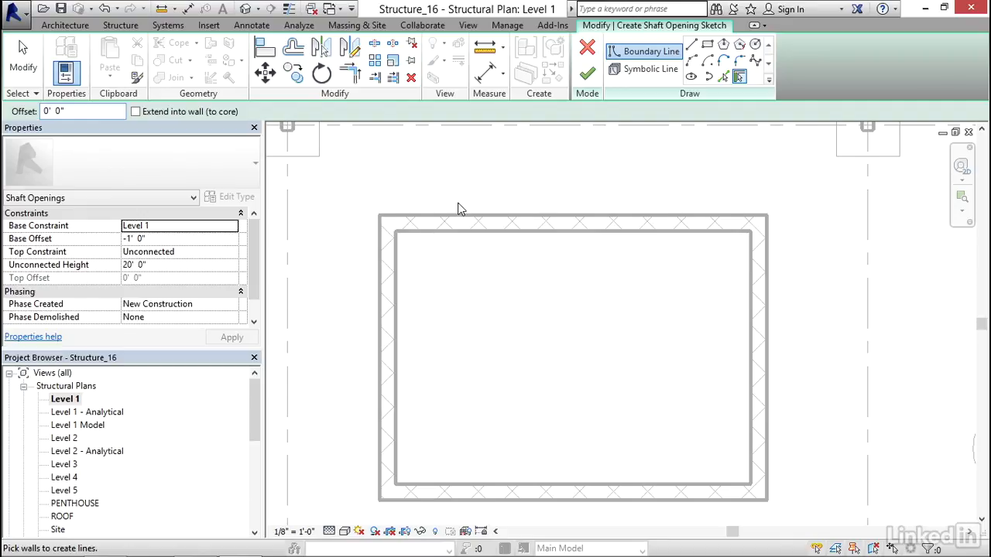
{"action": "mouse_move", "coordinate": [462, 219]}
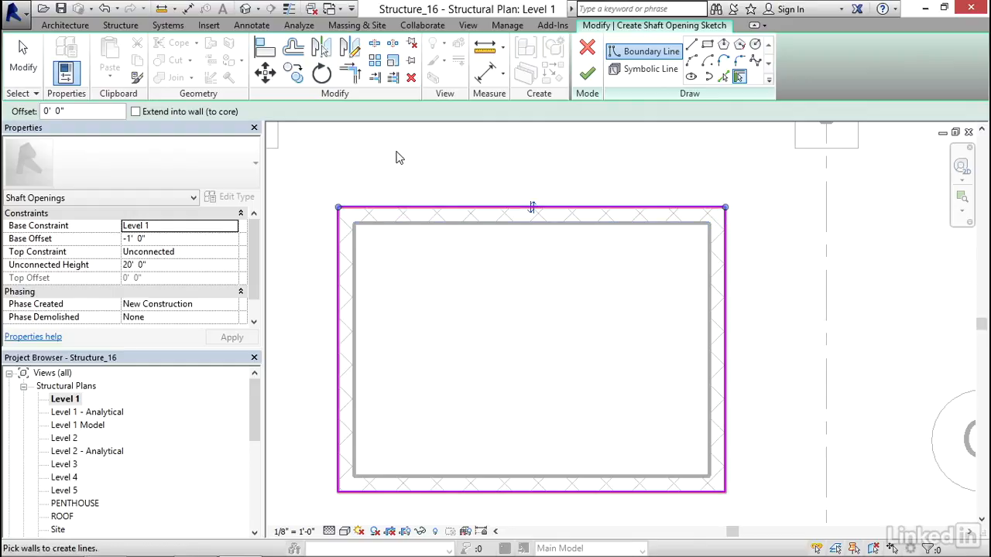
{"action": "mouse_move", "coordinate": [553, 249]}
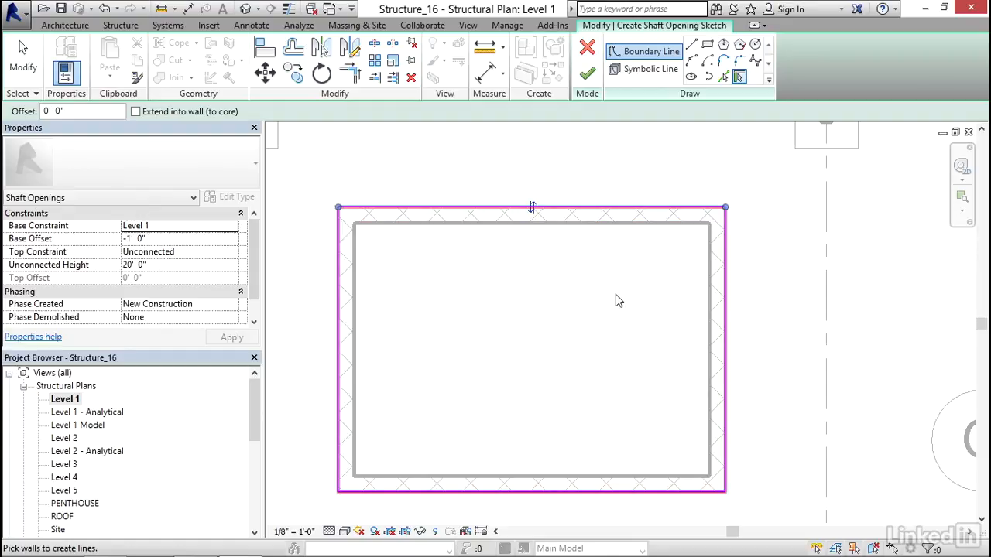
{"action": "mouse_move", "coordinate": [463, 340]}
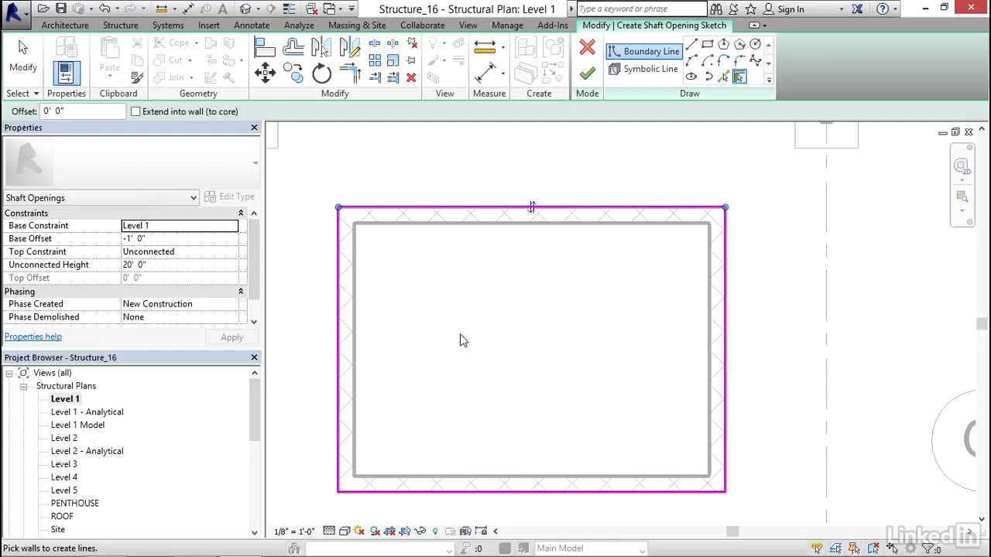
{"action": "mouse_move", "coordinate": [37, 226]}
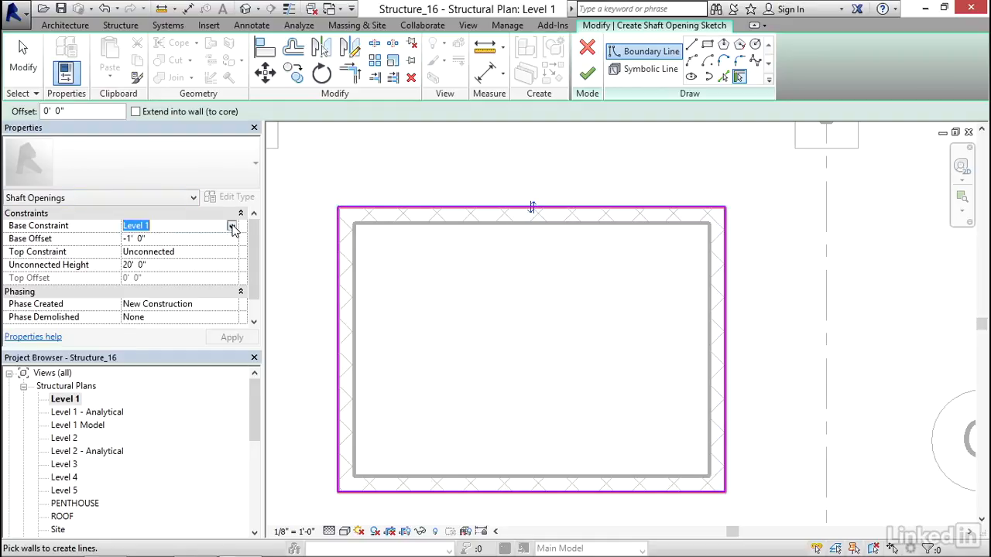
- Constrain the shaft from T.O.FOOTING with base offset 0 up to level PENTHOUSE
{"action": "left_click", "coordinate": [232, 225]}
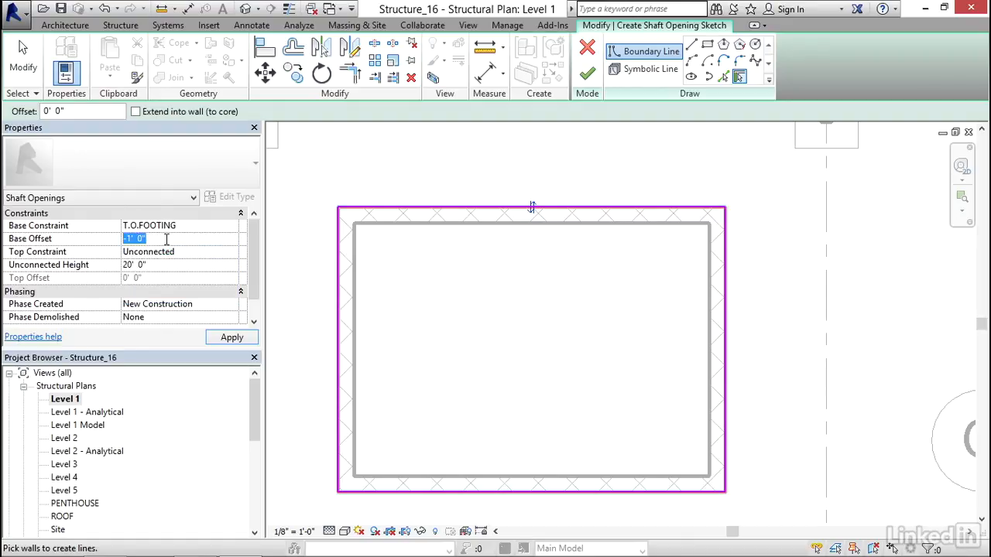
{"action": "type", "text": "0"}
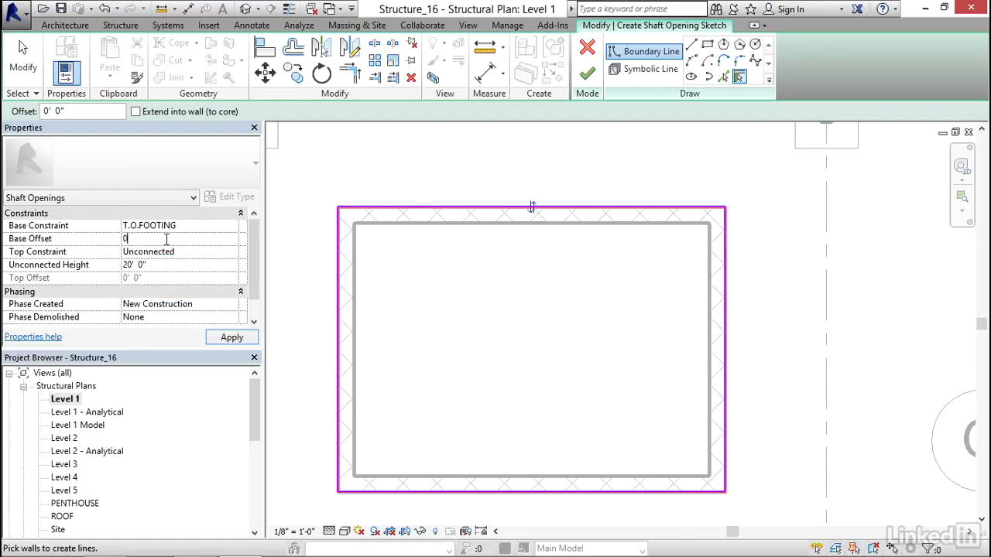
{"action": "left_click", "coordinate": [233, 252]}
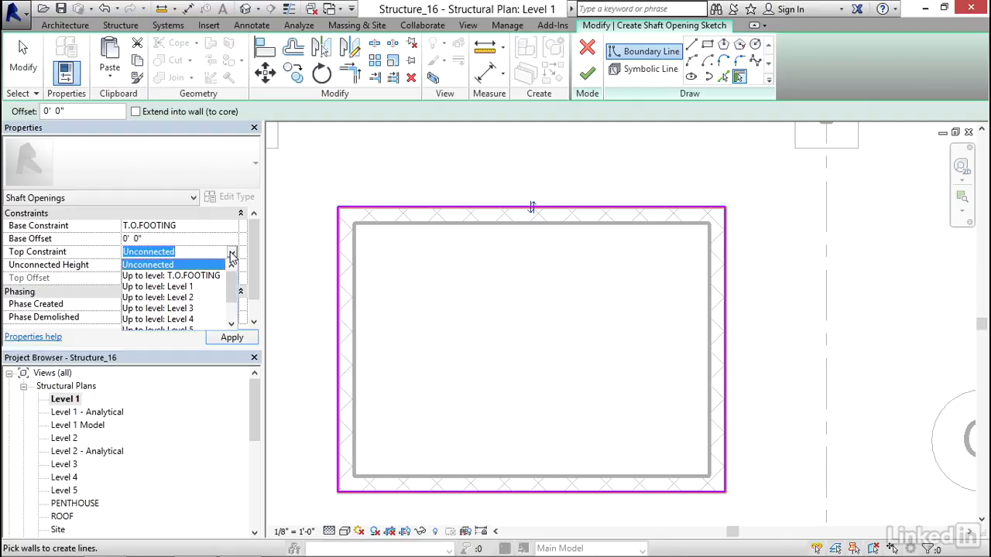
{"action": "scroll", "scroll_direction": "down", "scroll_amount": 3}
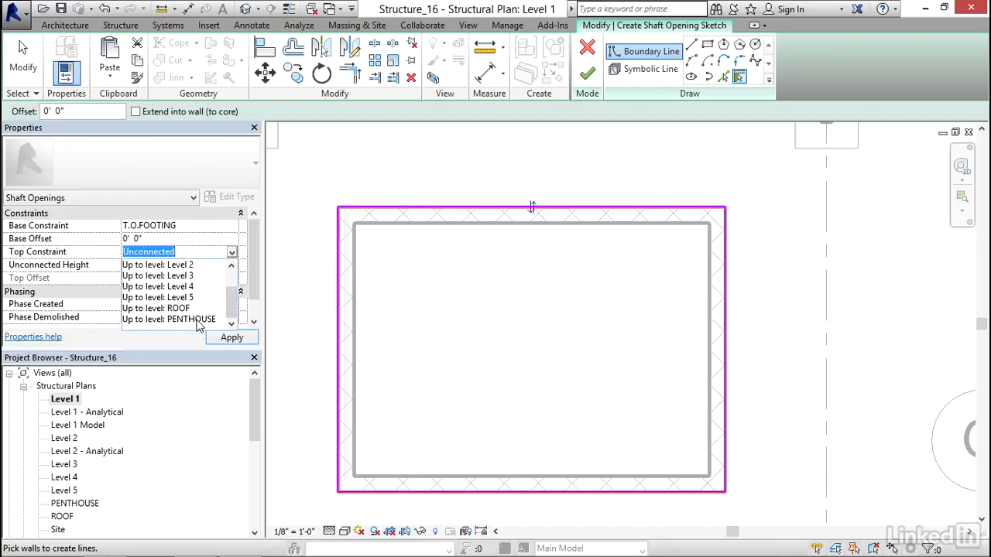
{"action": "left_click", "coordinate": [168, 319]}
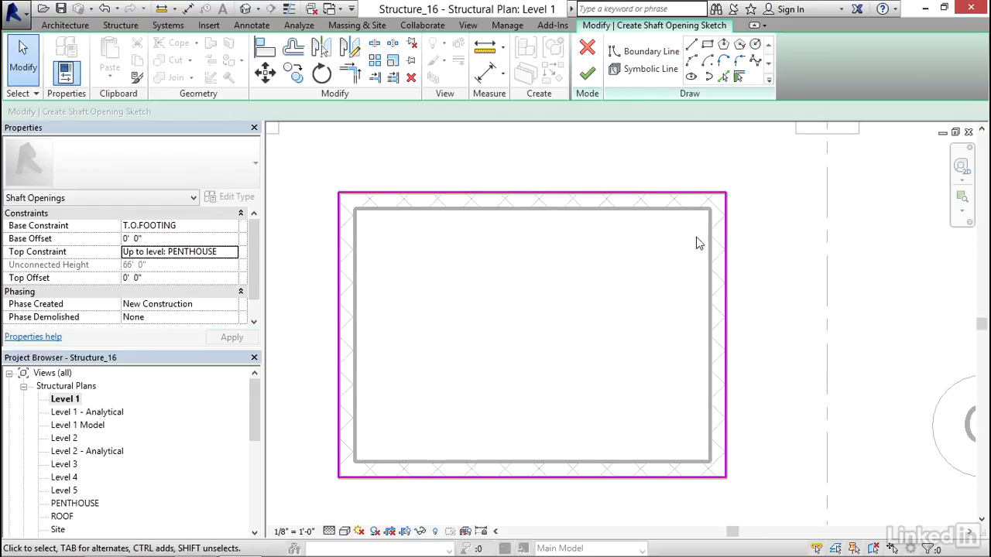
{"action": "mouse_move", "coordinate": [364, 207]}
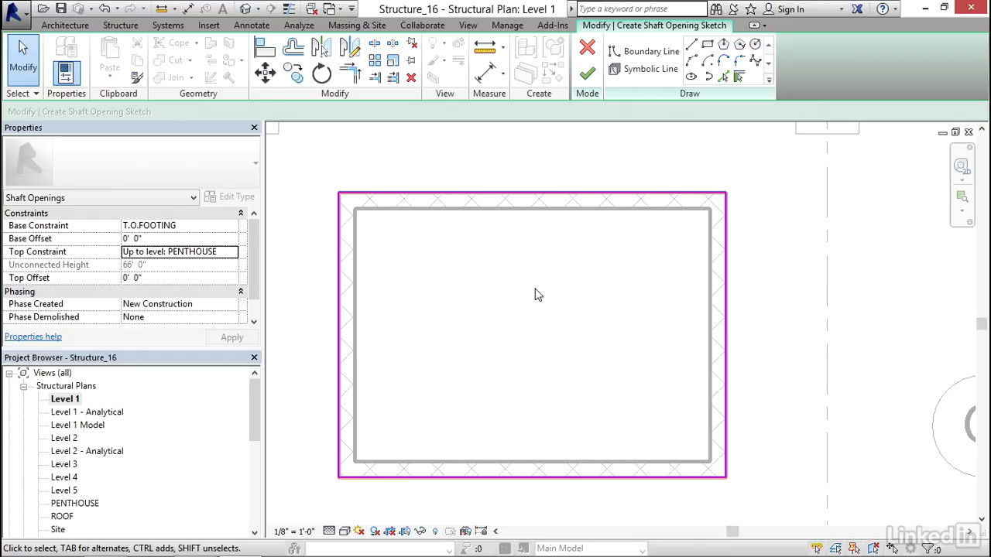
{"action": "mouse_move", "coordinate": [695, 99]}
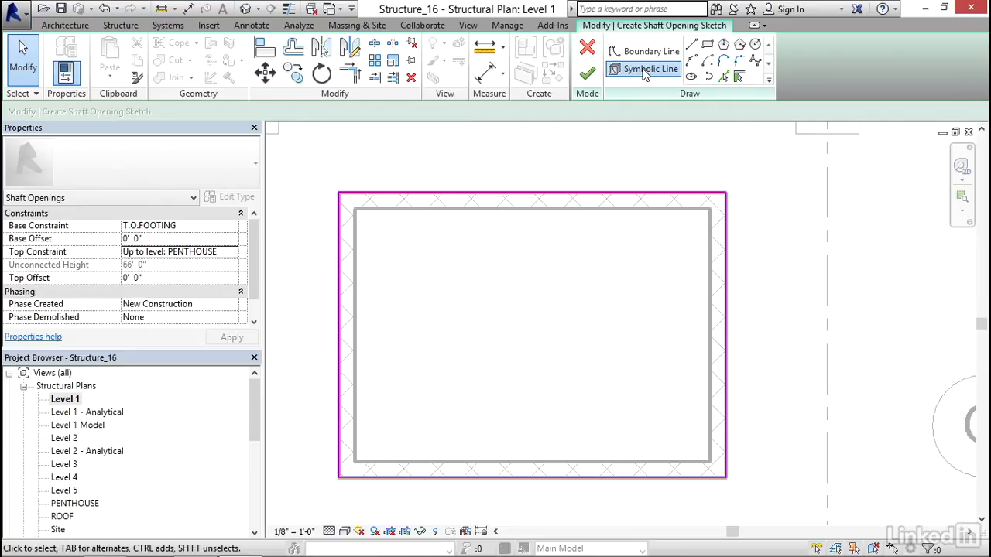
- Draw Thin Lines symbolic diagonals corner to corner across the shaft boundary
{"action": "left_click", "coordinate": [652, 69]}
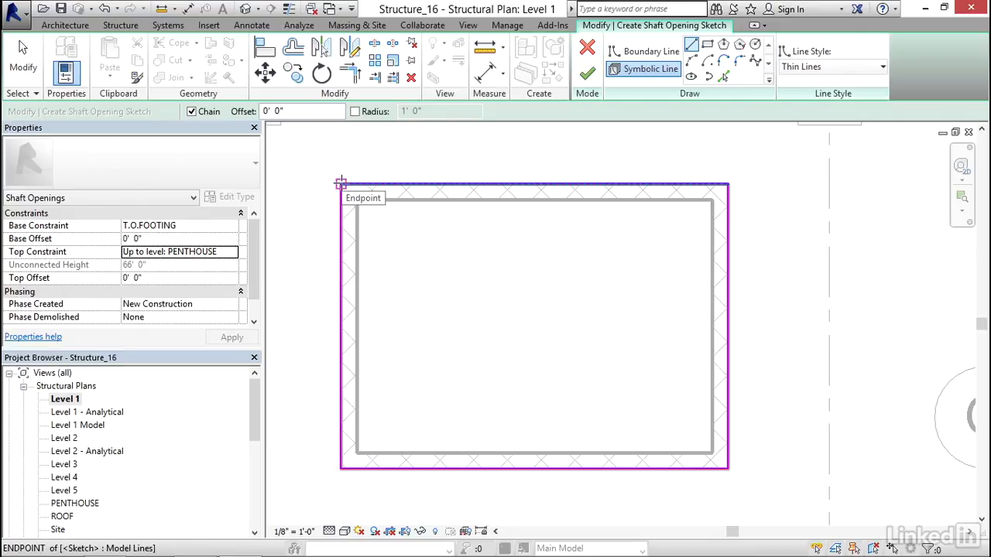
{"action": "left_click_drag", "start_coordinate": [340, 184], "coordinate": [728, 468]}
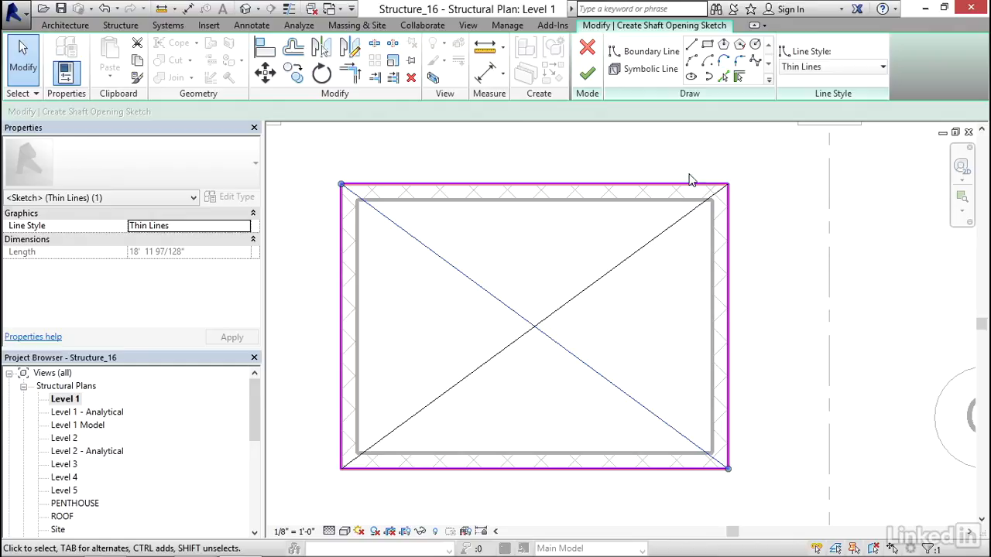
{"action": "mouse_move", "coordinate": [802, 92]}
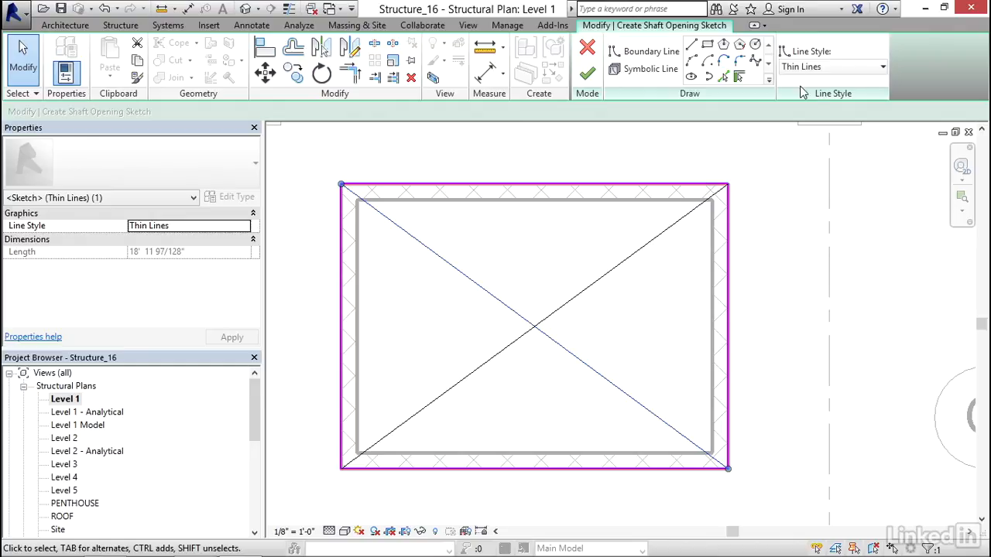
{"action": "mouse_move", "coordinate": [834, 93]}
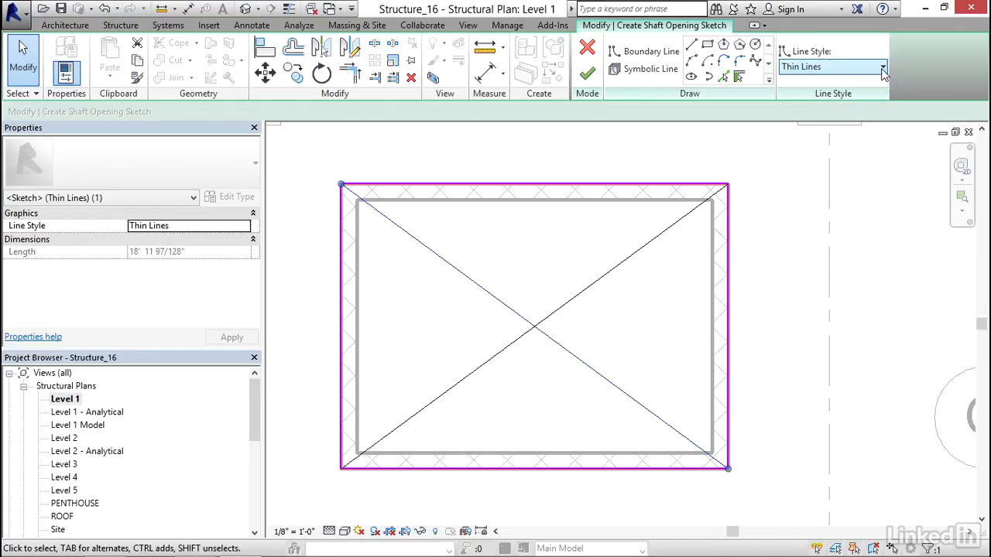
{"action": "left_click", "coordinate": [882, 66]}
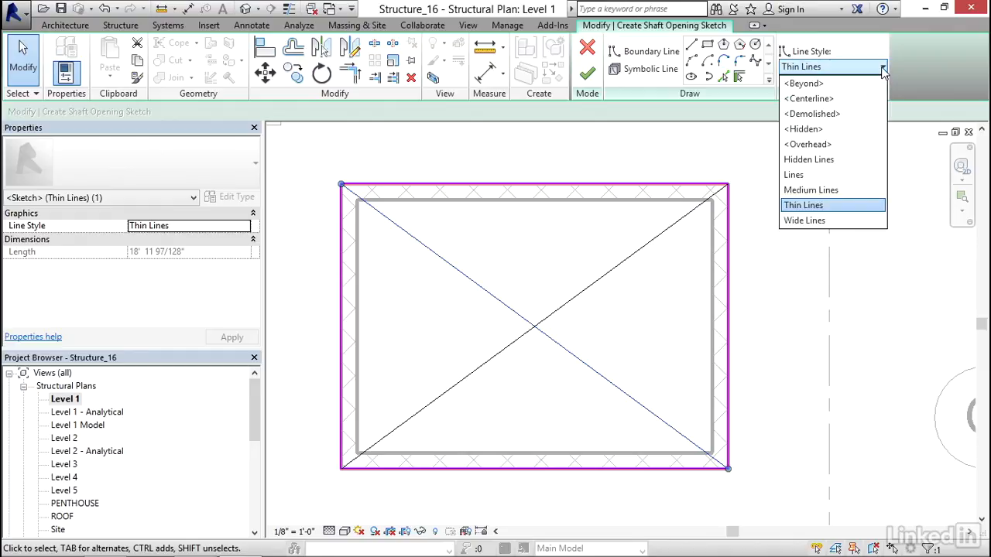
{"action": "mouse_move", "coordinate": [804, 220]}
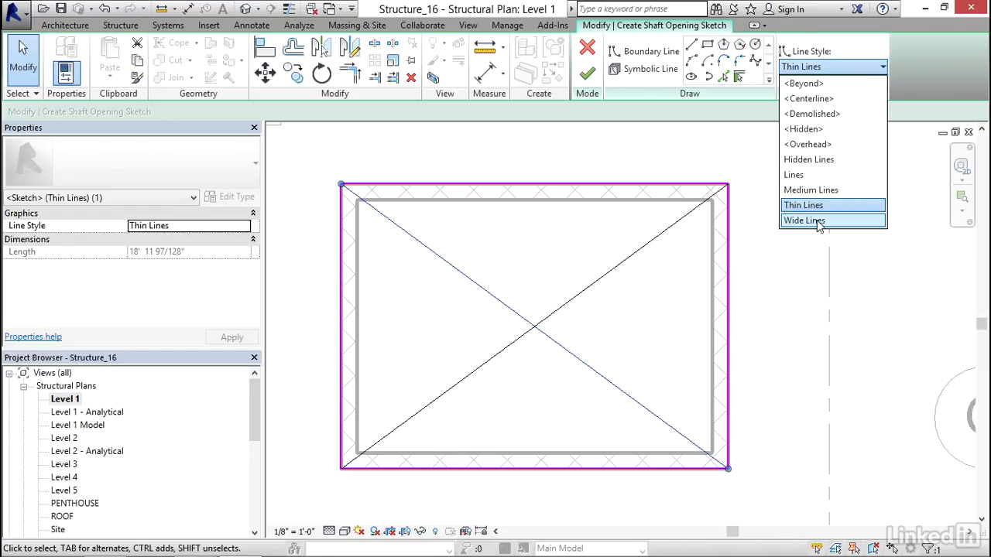
{"action": "mouse_move", "coordinate": [809, 144]}
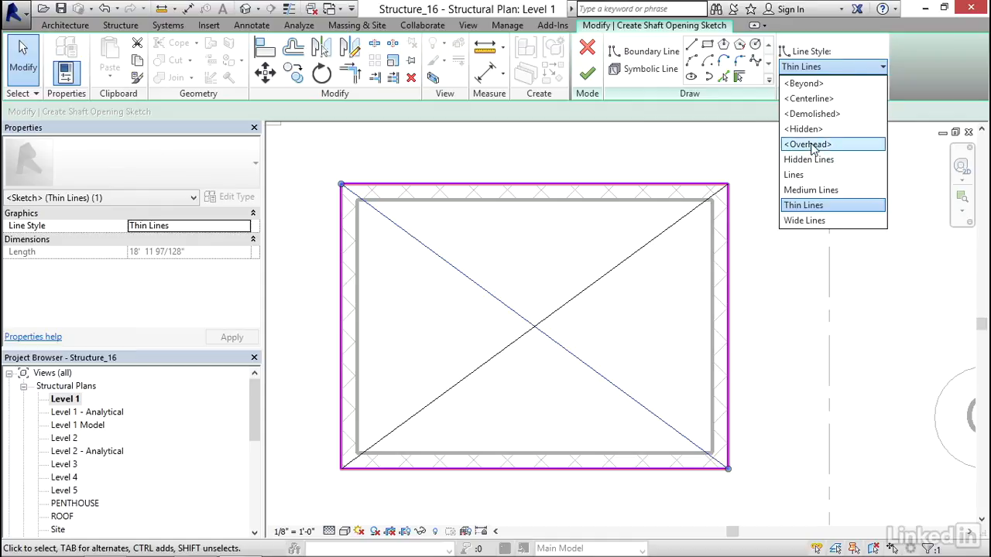
{"action": "mouse_move", "coordinate": [818, 129]}
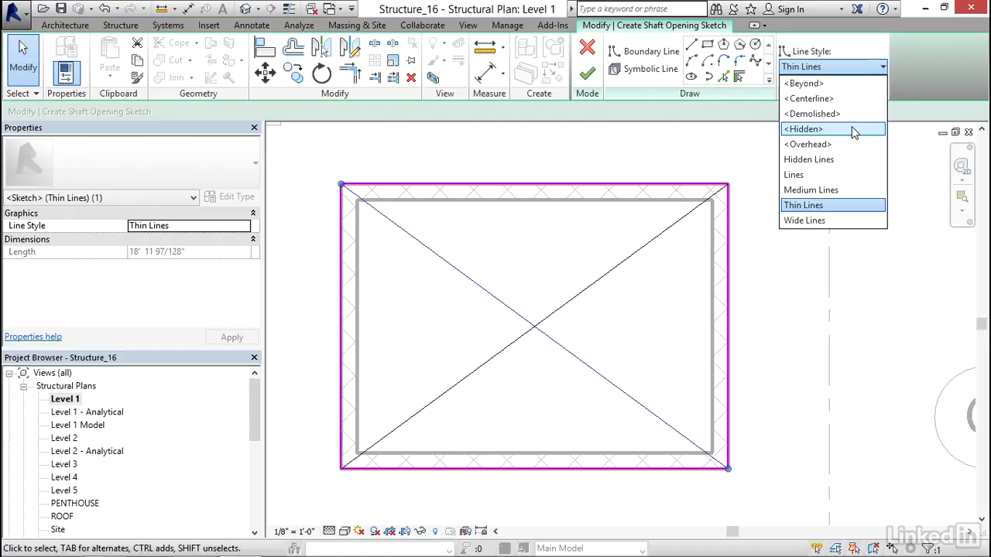
{"action": "mouse_move", "coordinate": [853, 136]}
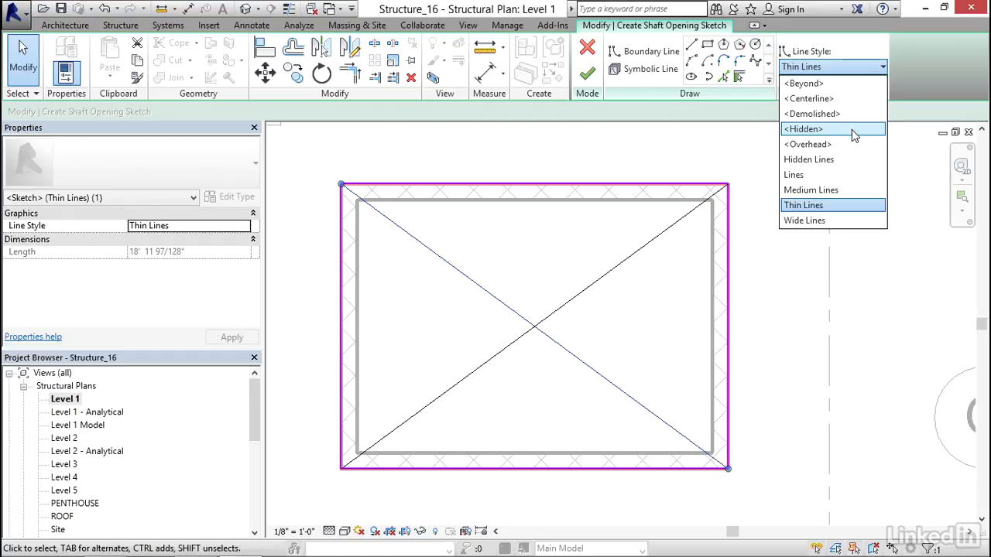
{"action": "mouse_move", "coordinate": [809, 159]}
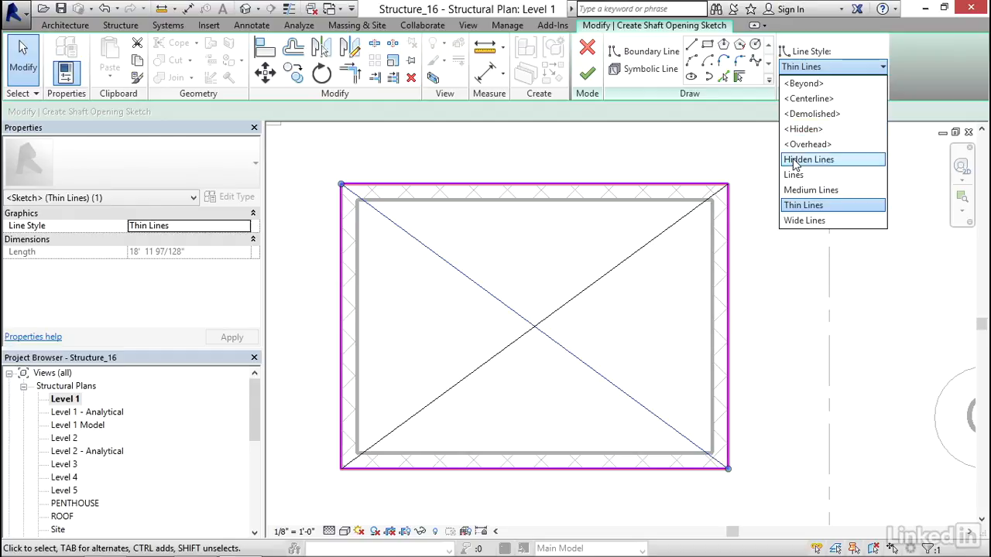
{"action": "left_click", "coordinate": [803, 205]}
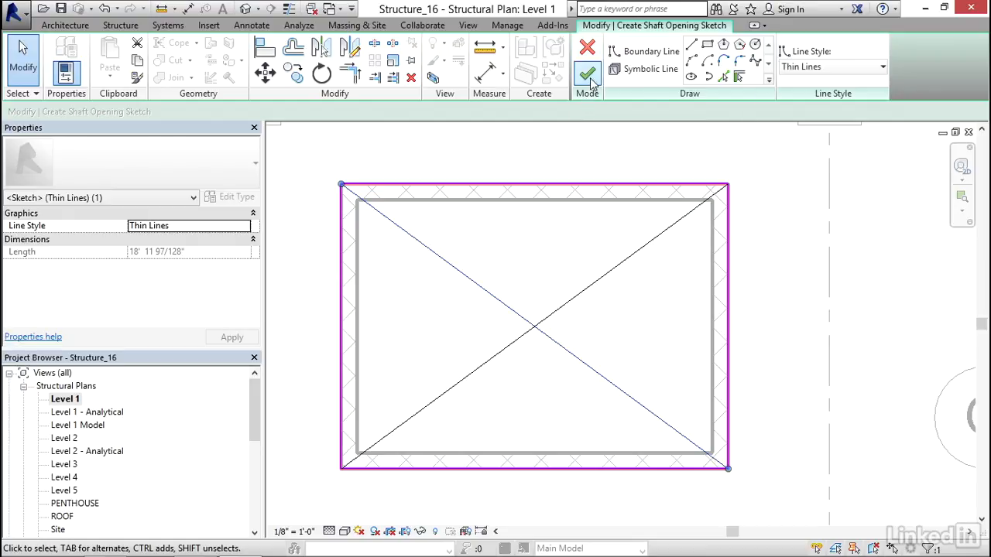
- Finish the shaft opening sketch with Finish Edit Mode
{"action": "left_click", "coordinate": [585, 75]}
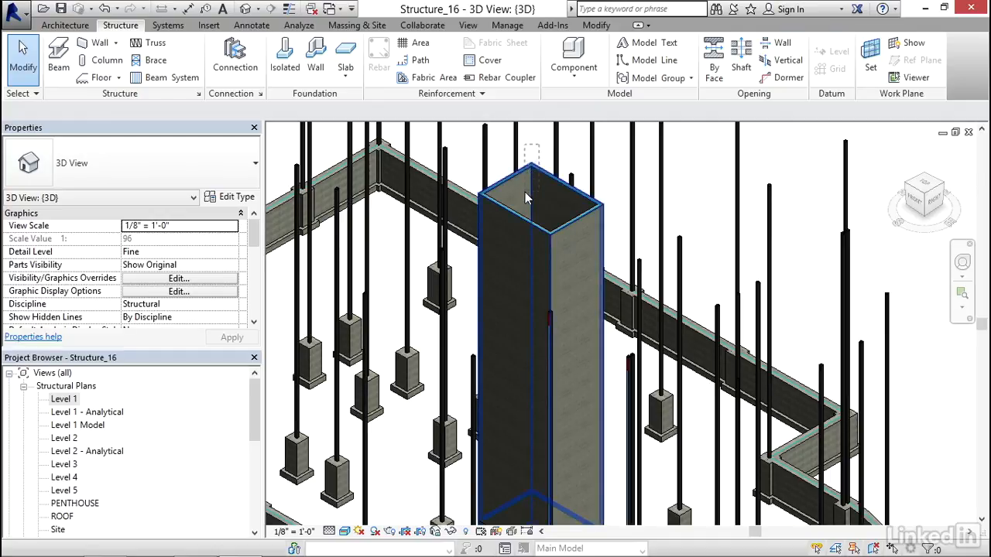
- Filter the selected shaft and walls down to only the Shaft Openings category
{"action": "left_click", "coordinate": [526, 197]}
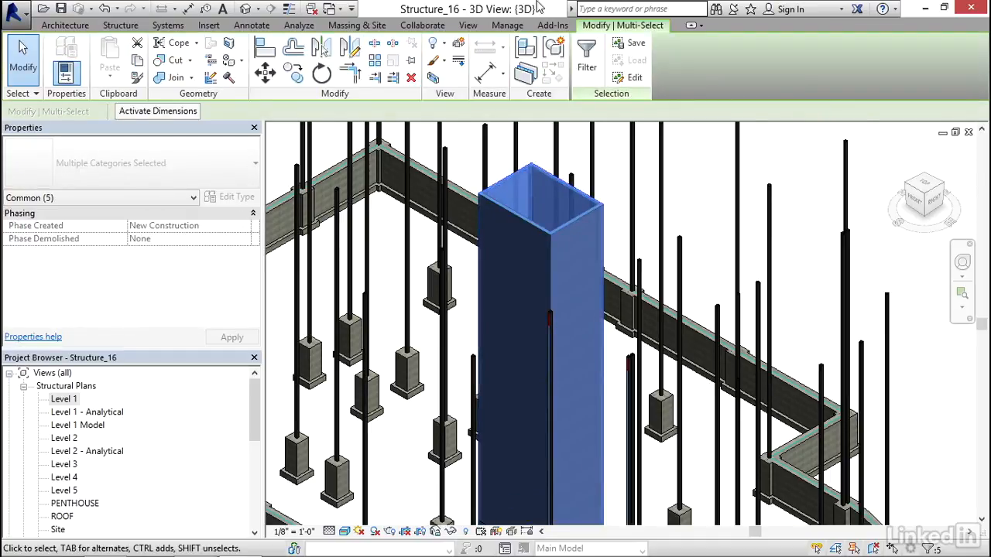
{"action": "mouse_move", "coordinate": [587, 54]}
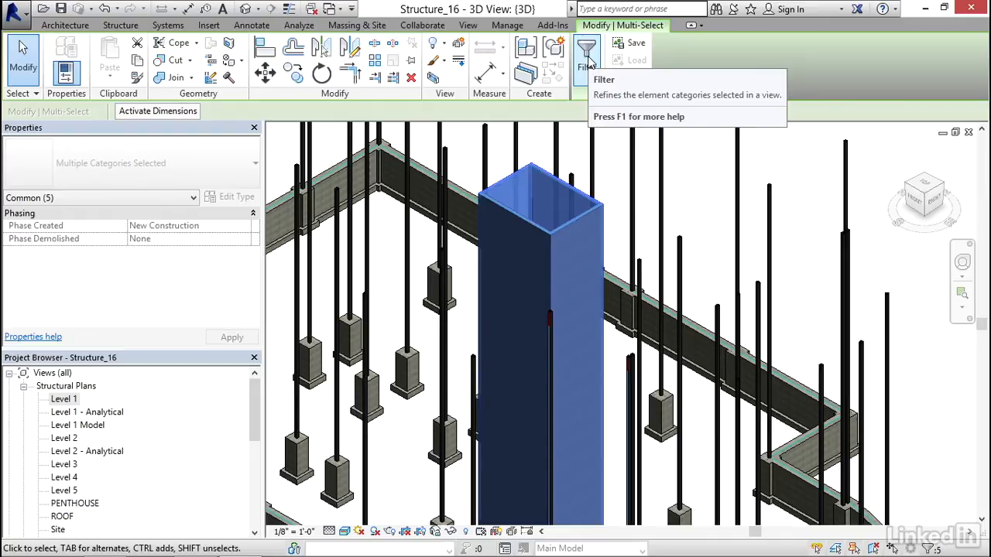
{"action": "left_click", "coordinate": [586, 55]}
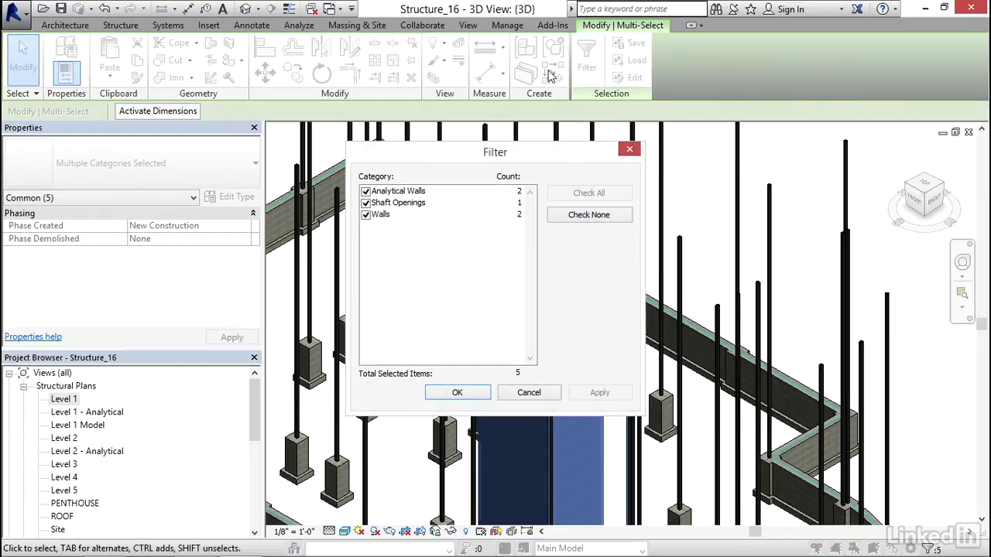
{"action": "left_click", "coordinate": [589, 214]}
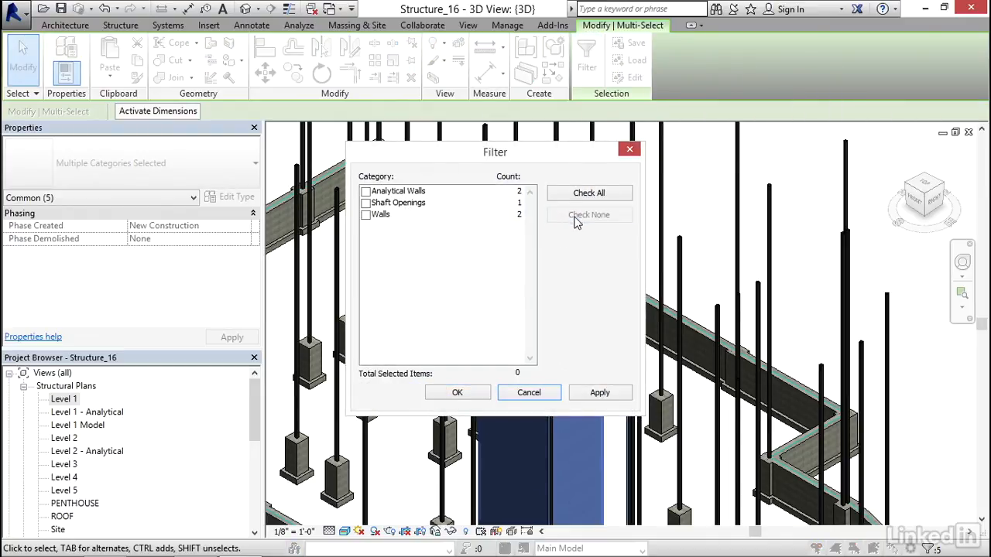
{"action": "left_click", "coordinate": [365, 203]}
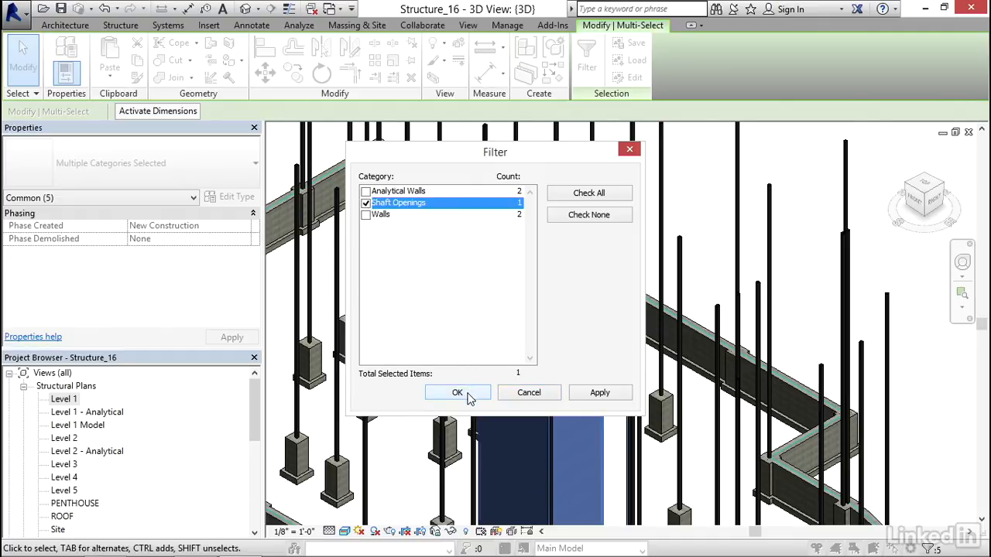
{"action": "left_click", "coordinate": [458, 393]}
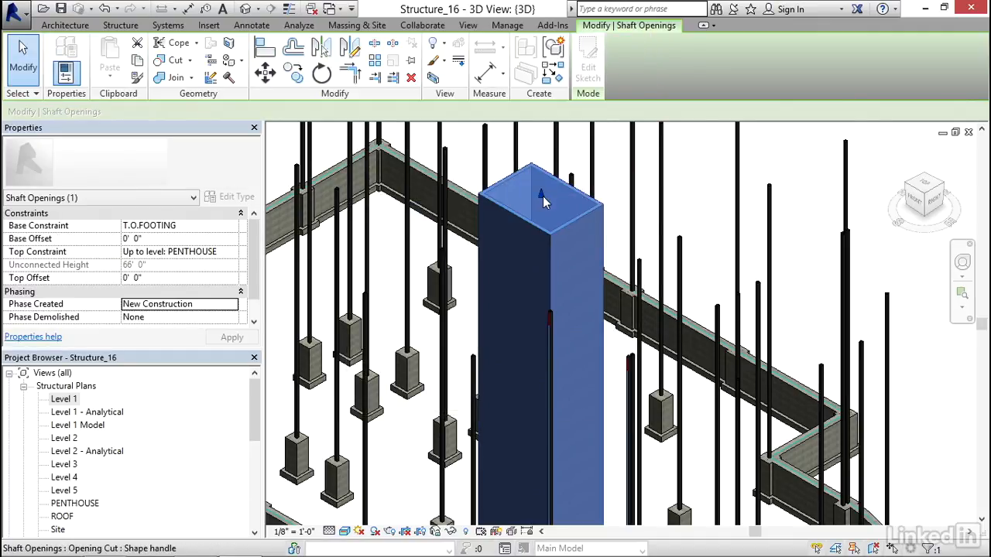
{"action": "mouse_move", "coordinate": [540, 204]}
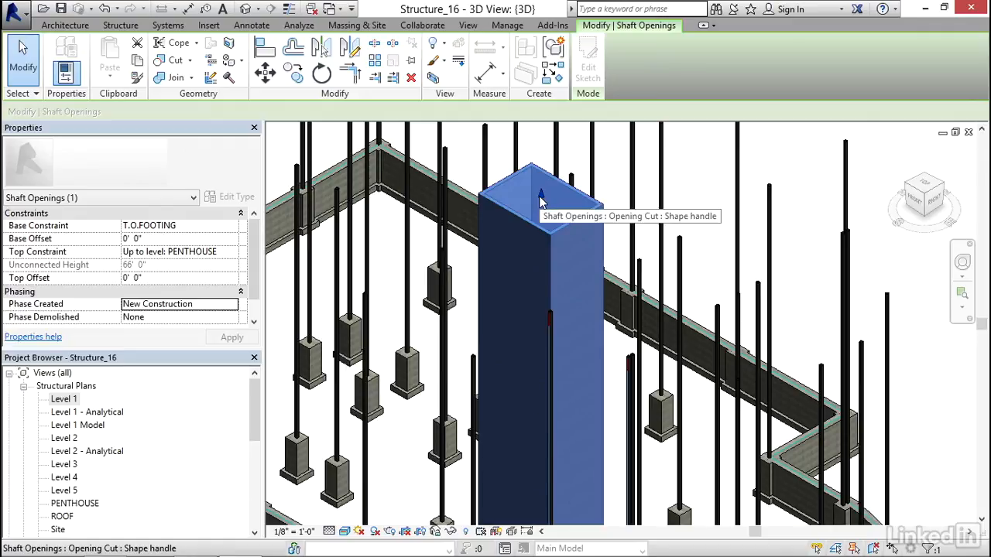
{"action": "mouse_move", "coordinate": [539, 216]}
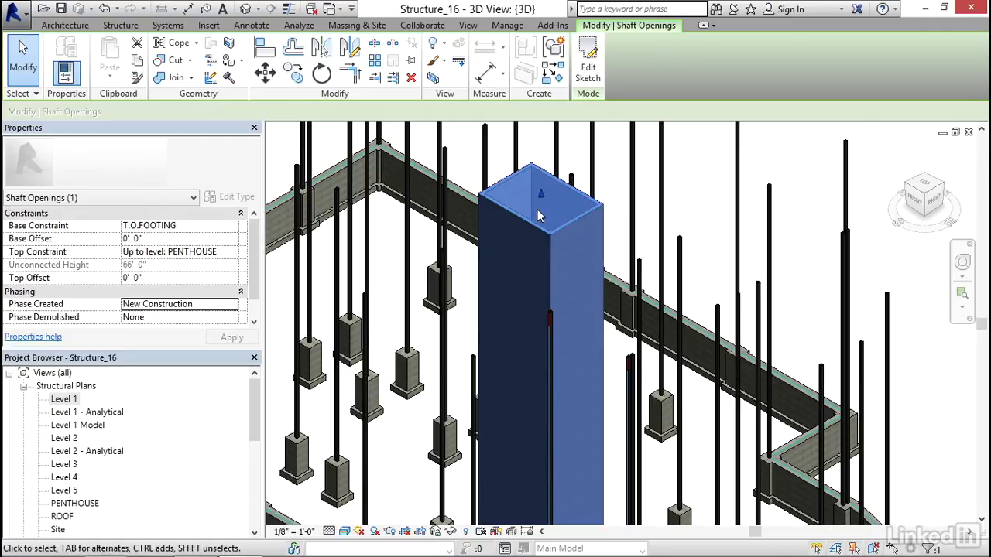
- Orbit the 3D view from above to an overall view of the foundation and shaft
{"action": "left_click_drag", "start_coordinate": [542, 310], "coordinate": [581, 263]}
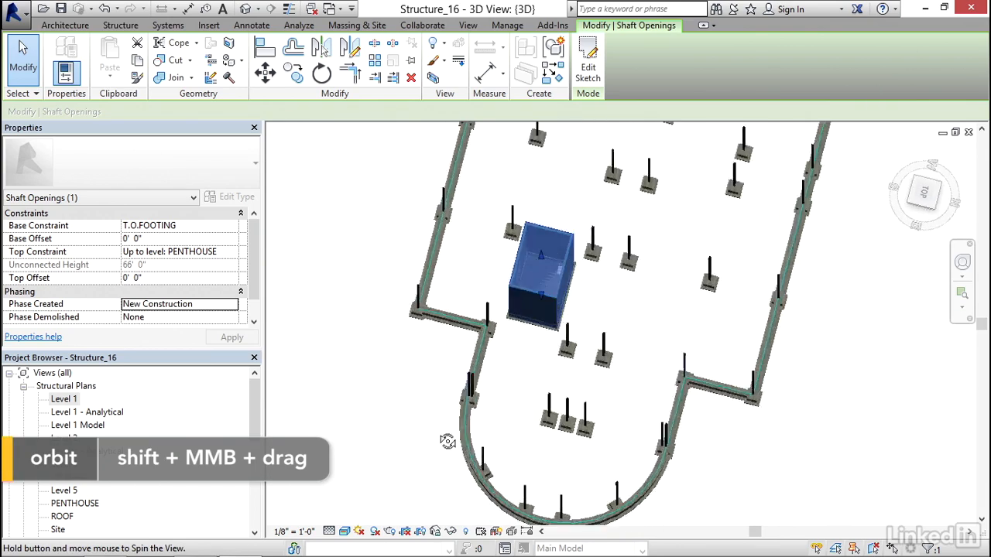
{"action": "left_click_drag", "start_coordinate": [448, 442], "coordinate": [356, 255]}
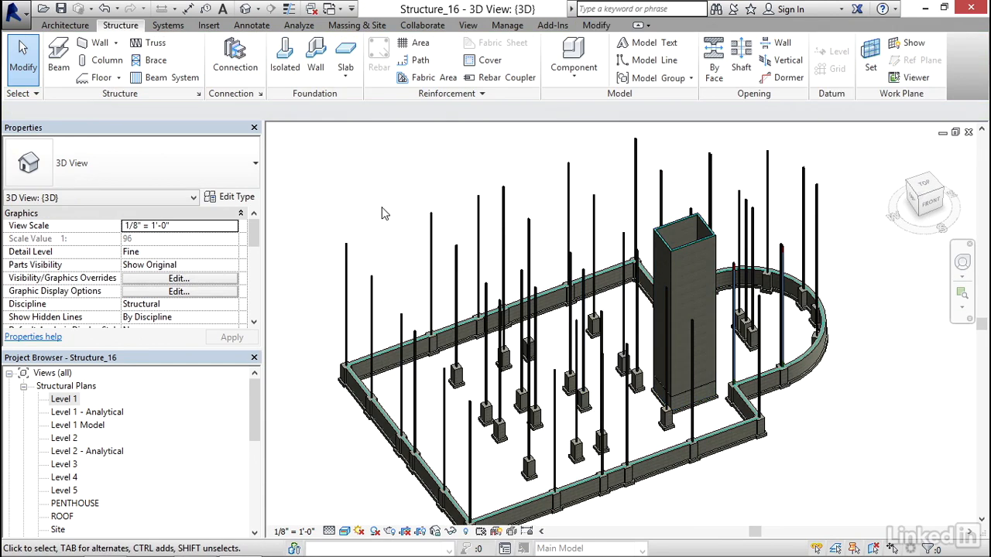
{"action": "mouse_move", "coordinate": [350, 178]}
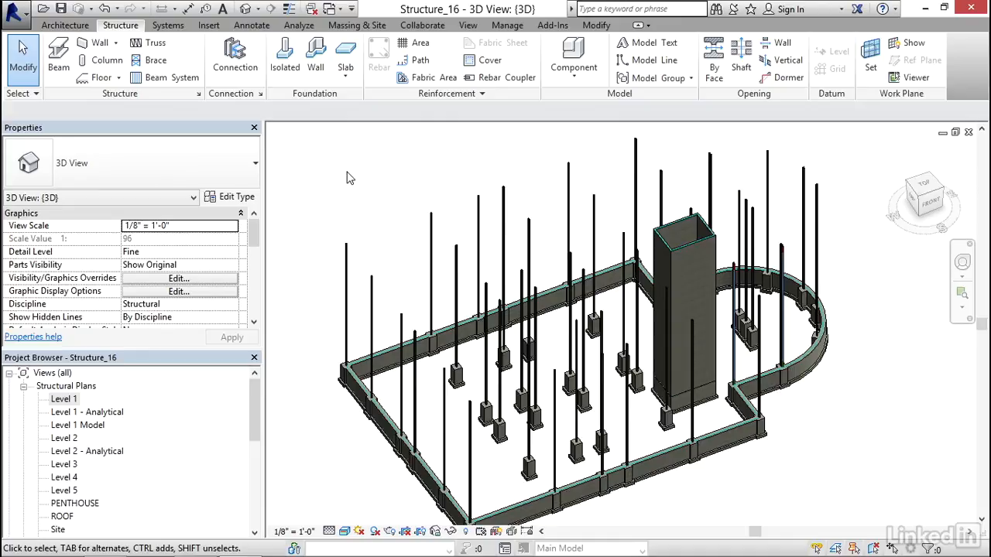